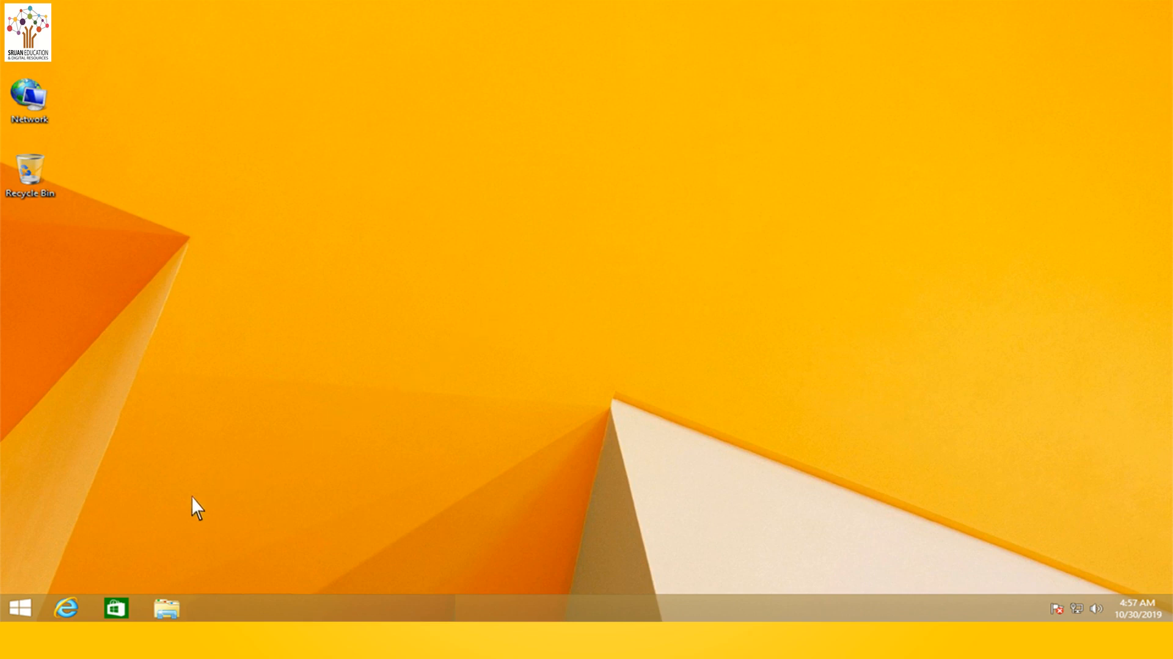
# Bring up the Start screen and browse the full Apps-by-name list.
pyautogui.click(20, 606)
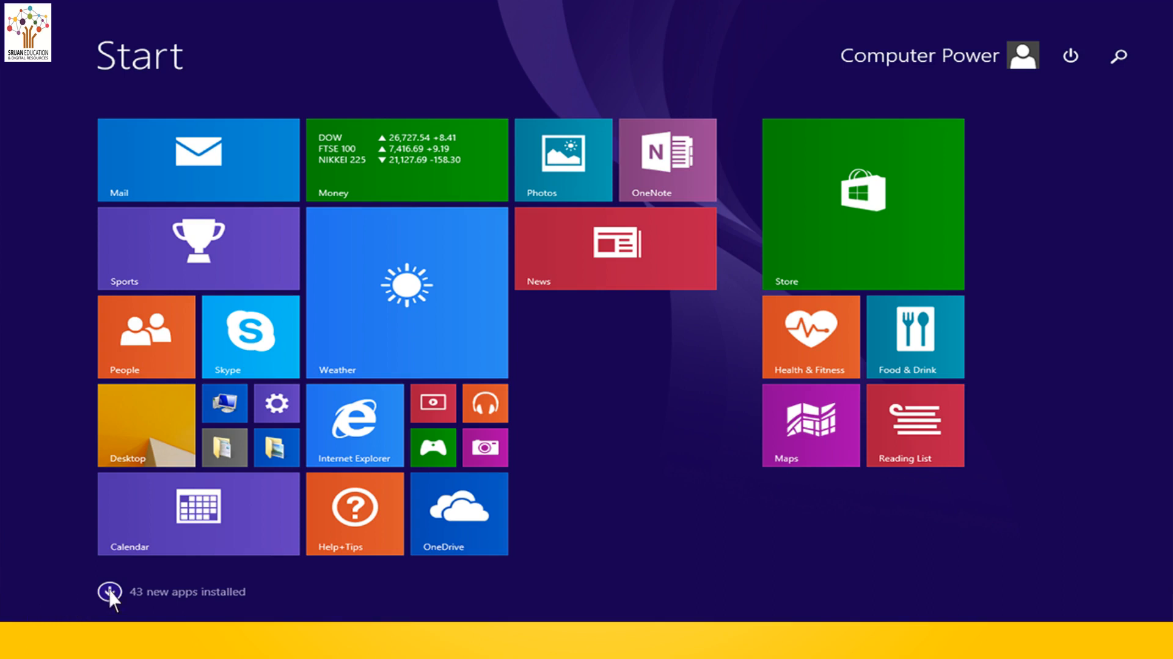
pyautogui.click(109, 592)
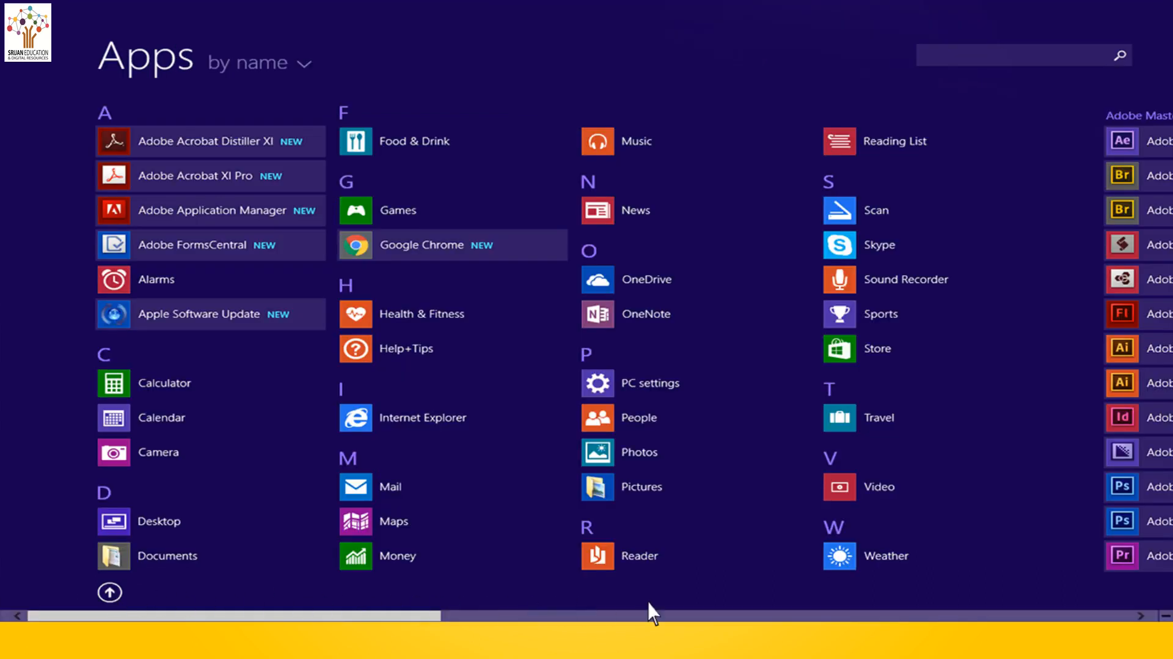
pyautogui.hscroll(3)
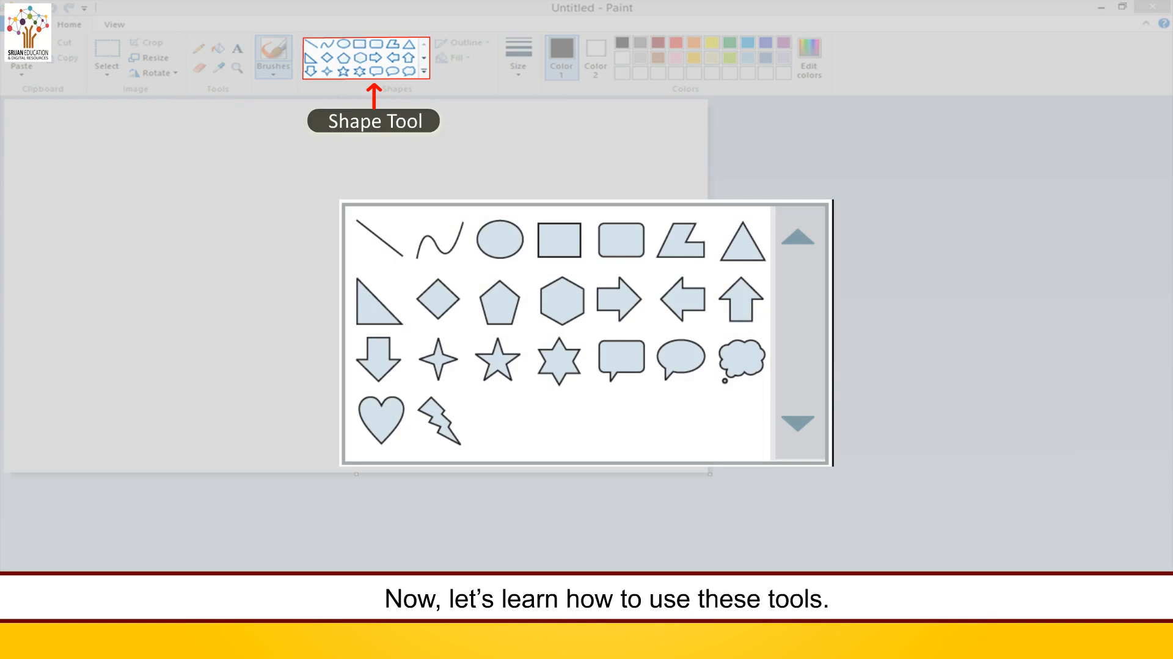
# Draw a horizontal red straight line across the canvas with the Line shape.
pyautogui.click(310, 44)
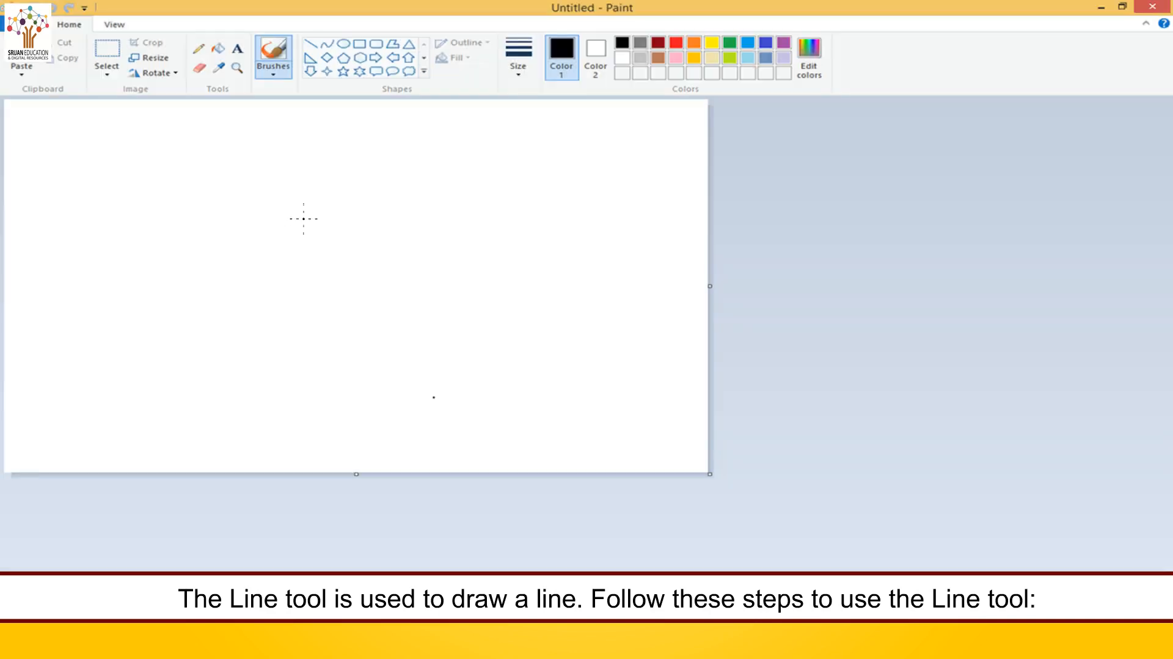
pyautogui.moveTo(670, 43)
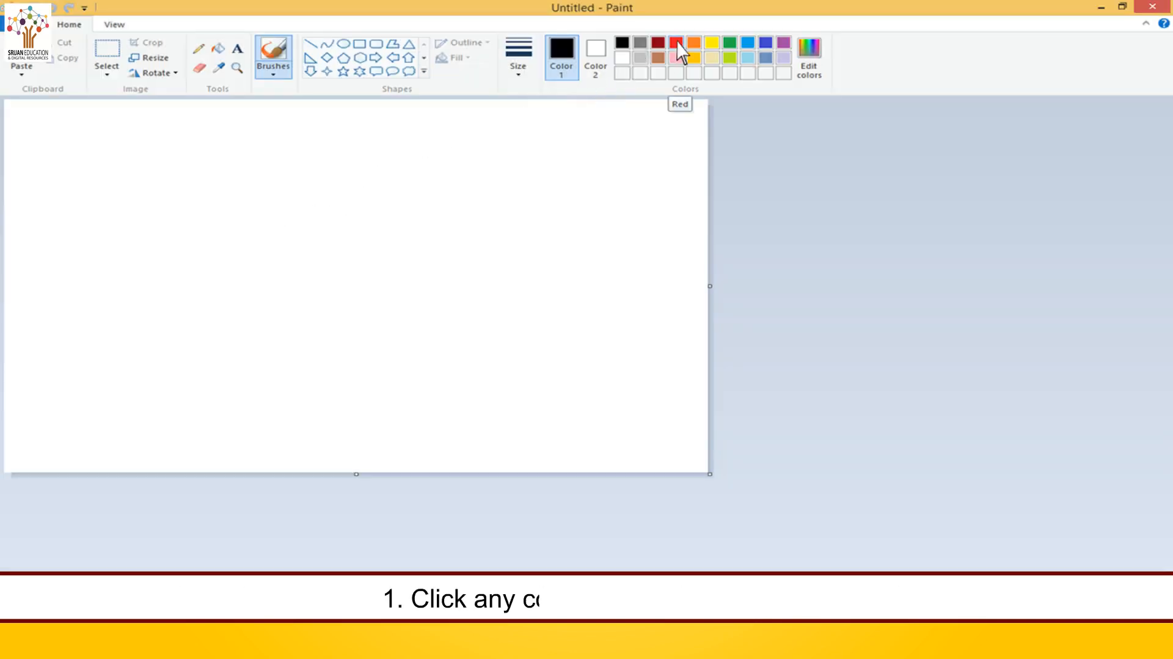
pyautogui.click(673, 43)
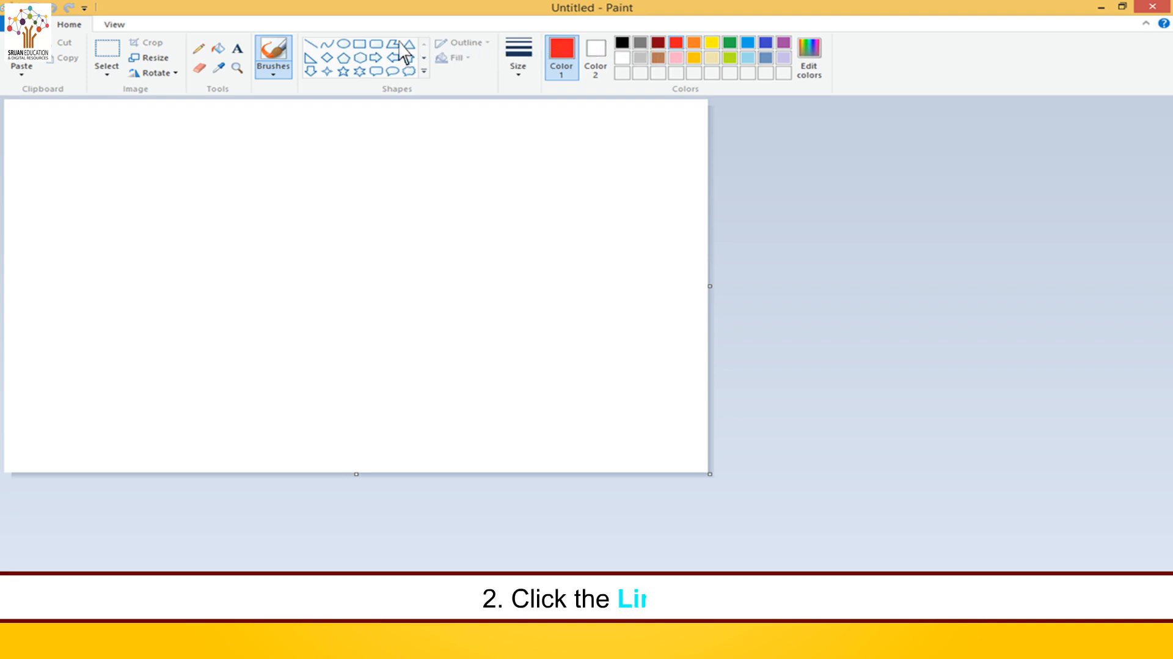
pyautogui.click(317, 42)
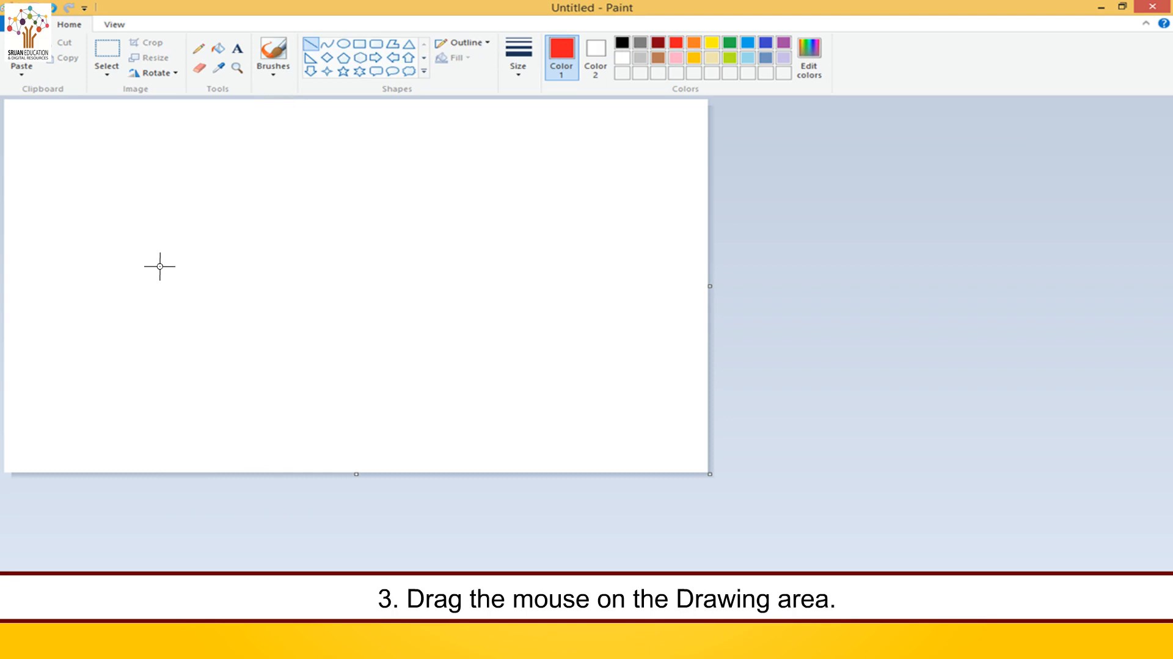
pyautogui.moveTo(160, 267); pyautogui.dragTo(420, 267)
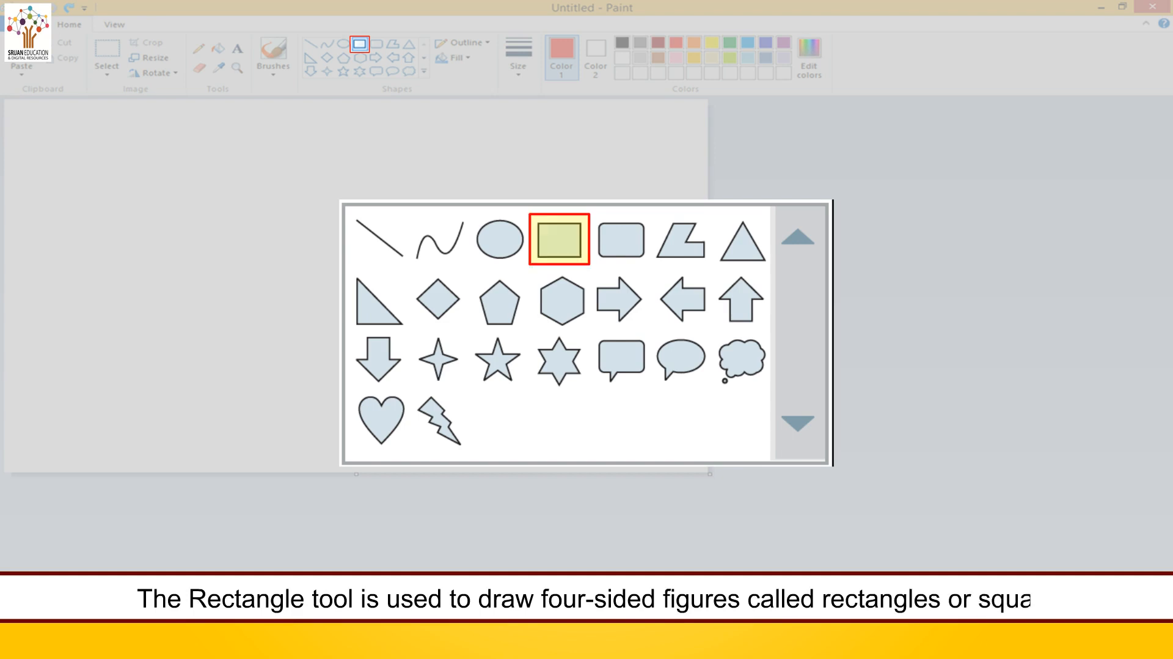
# Draw a red rectangle in the middle of the canvas with the Rectangle shape.
pyautogui.click(560, 238)
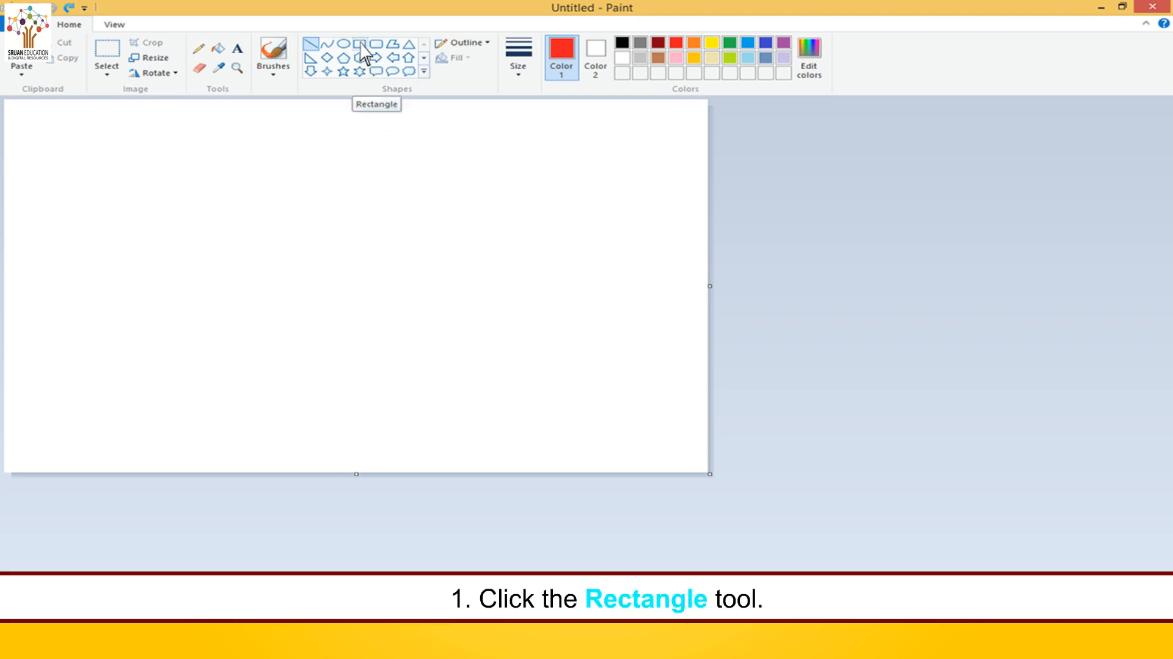
pyautogui.click(367, 49)
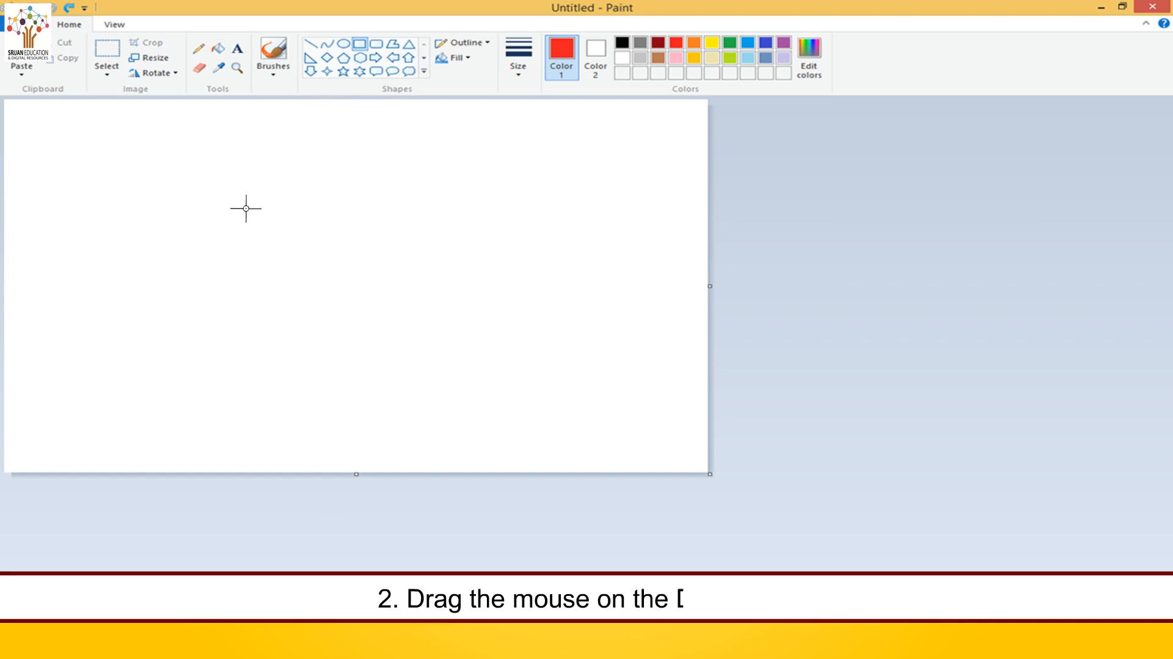
pyautogui.moveTo(246, 208); pyautogui.dragTo(423, 321)
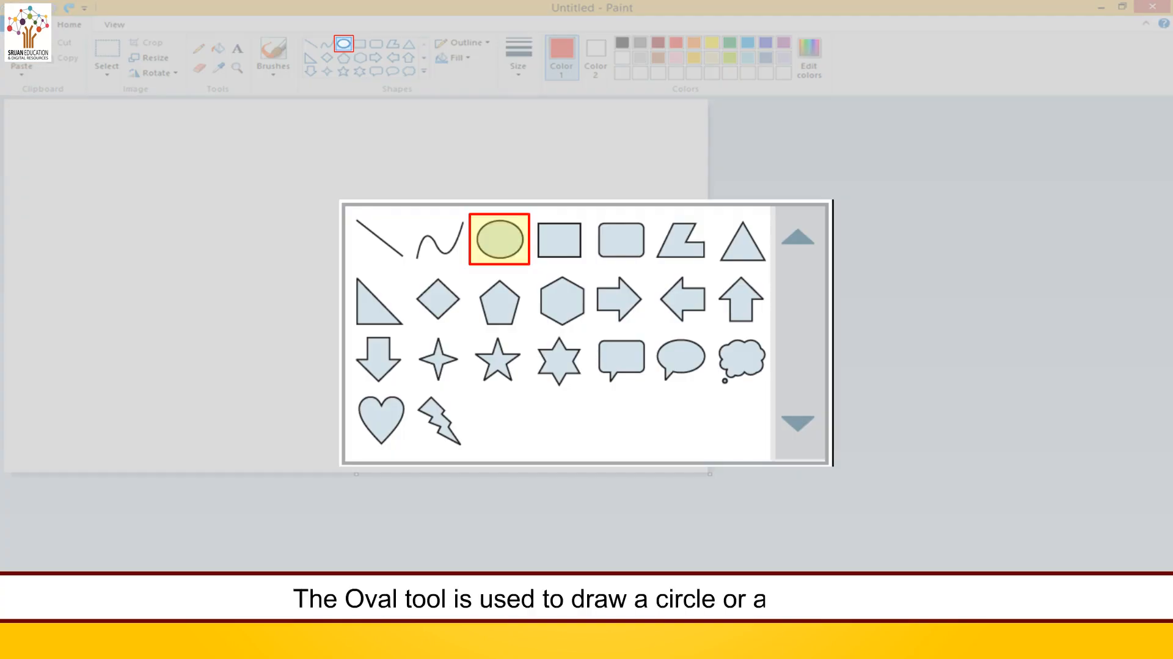
# Drag out a red oval outline on the left side of the canvas.
pyautogui.click(498, 238)
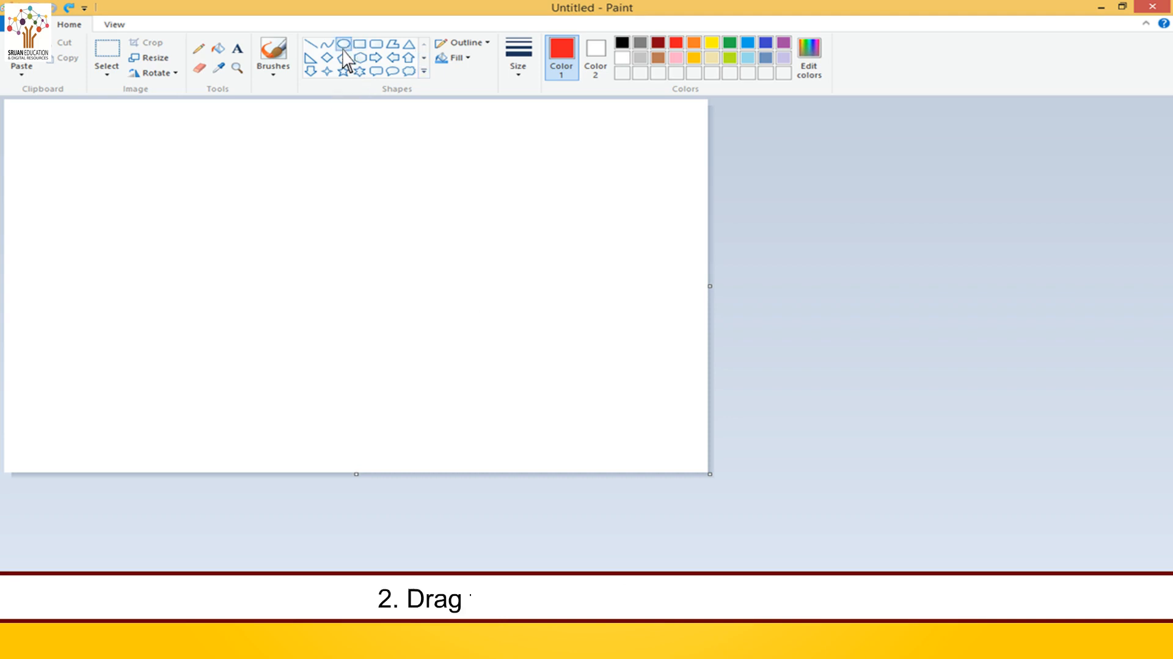
pyautogui.moveTo(273, 215); pyautogui.dragTo(387, 305)
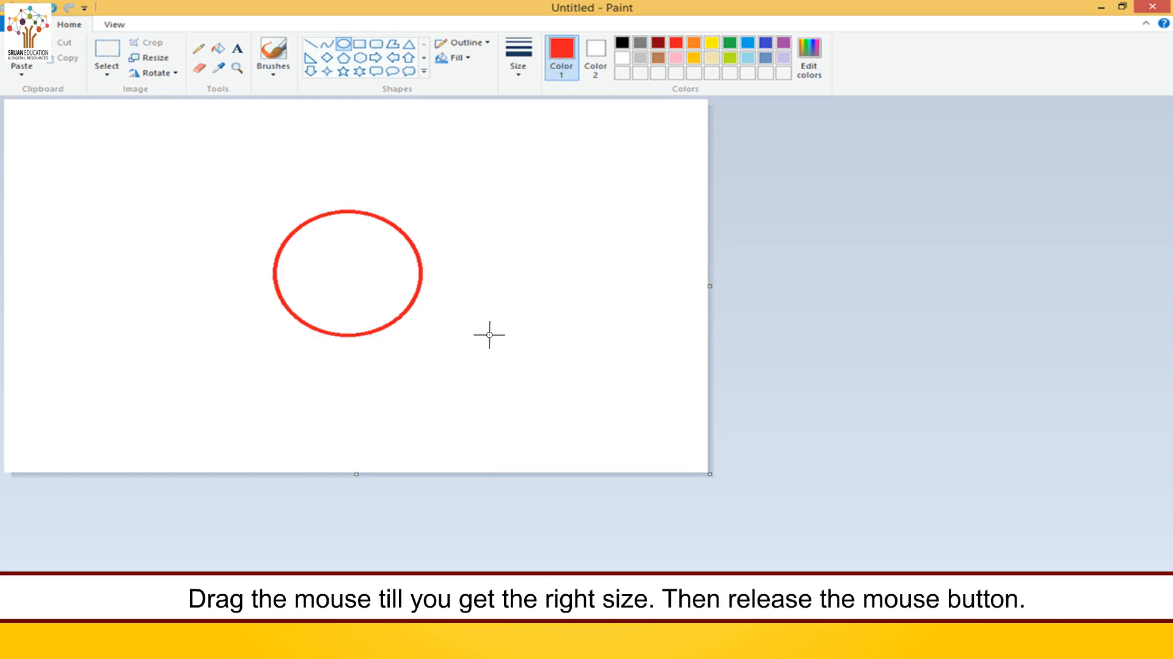
pyautogui.click(273, 58)
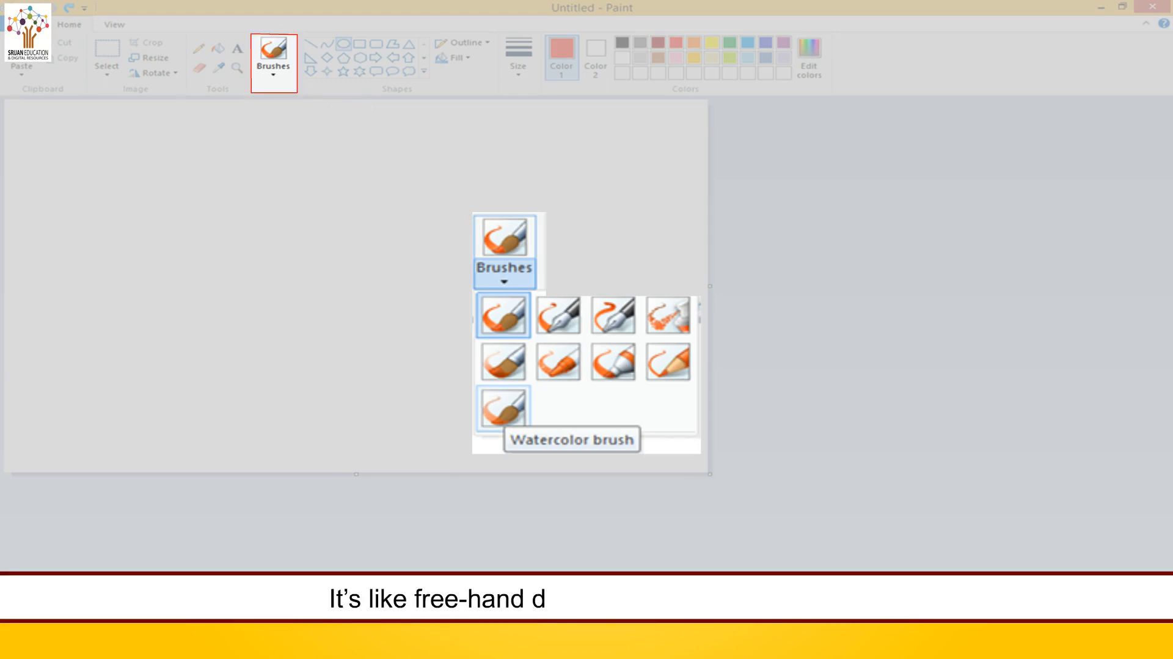
# Paint an M-shaped green brush zigzag across the left of the canvas.
pyautogui.click(503, 314)
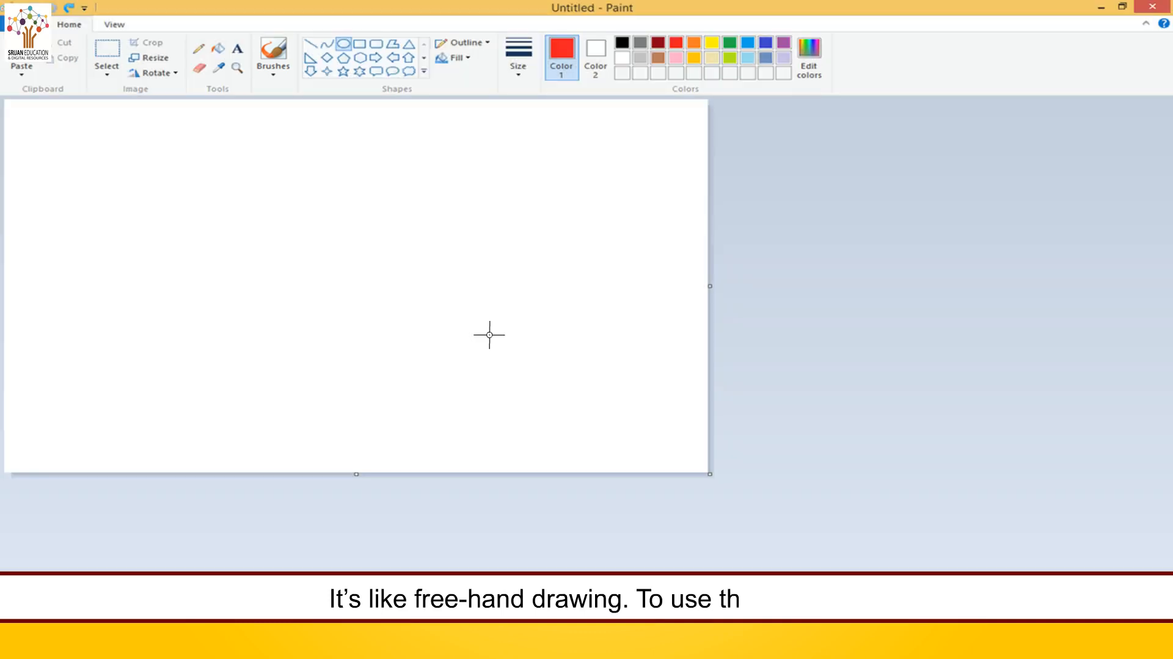
pyautogui.moveTo(569, 243)
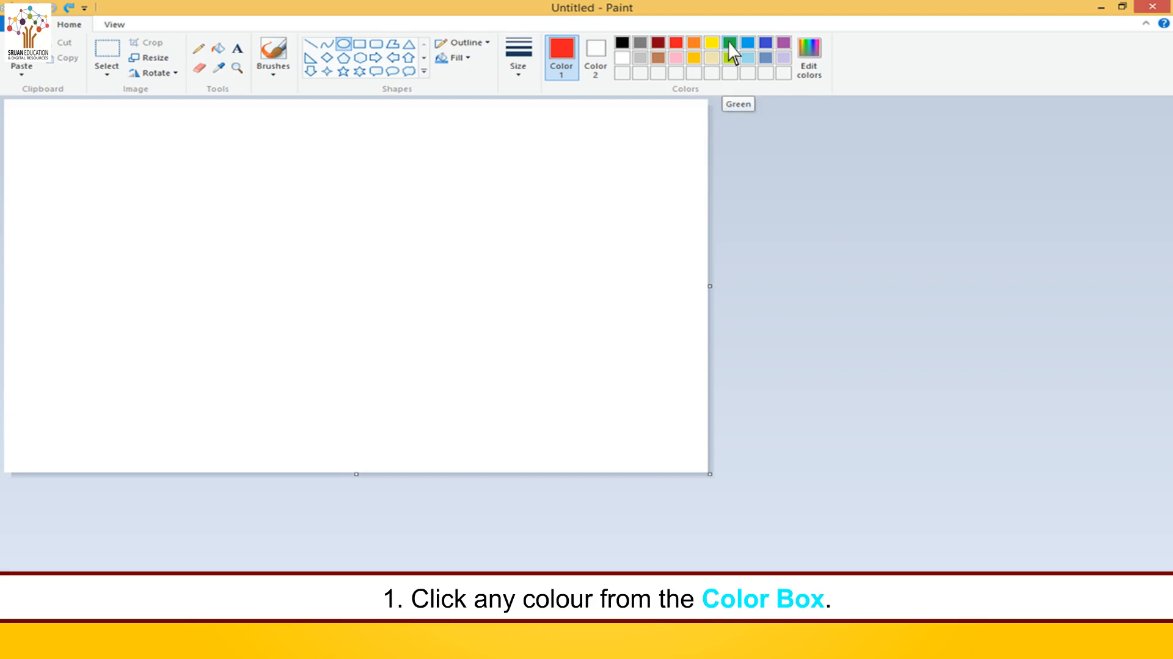
pyautogui.click(731, 44)
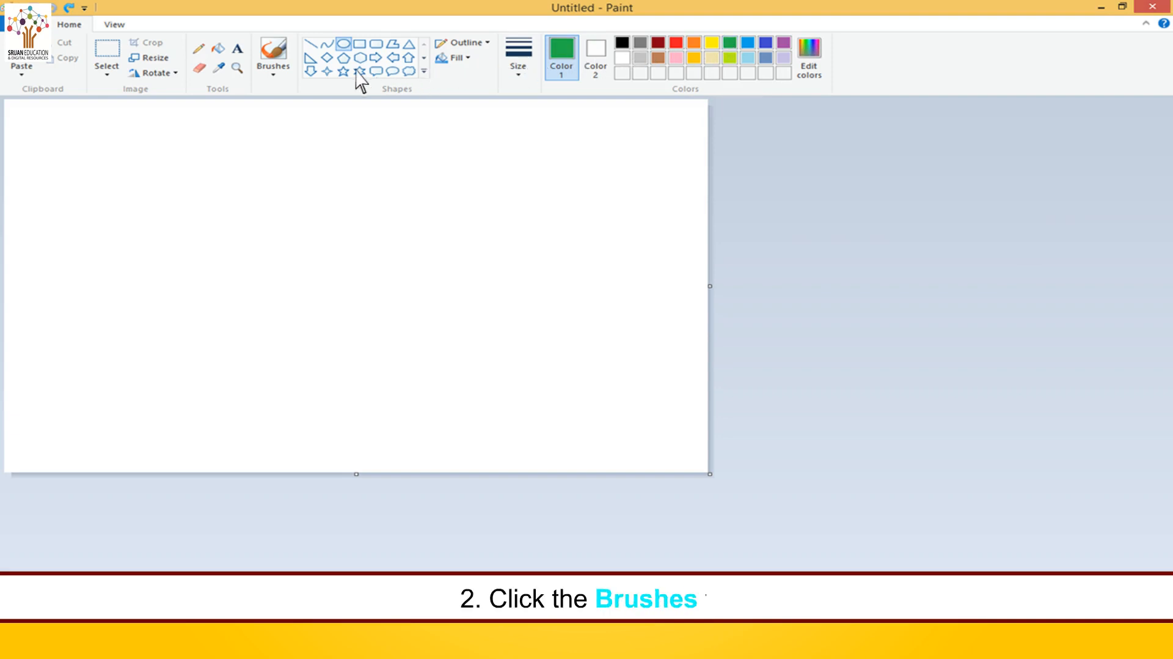
pyautogui.click(272, 56)
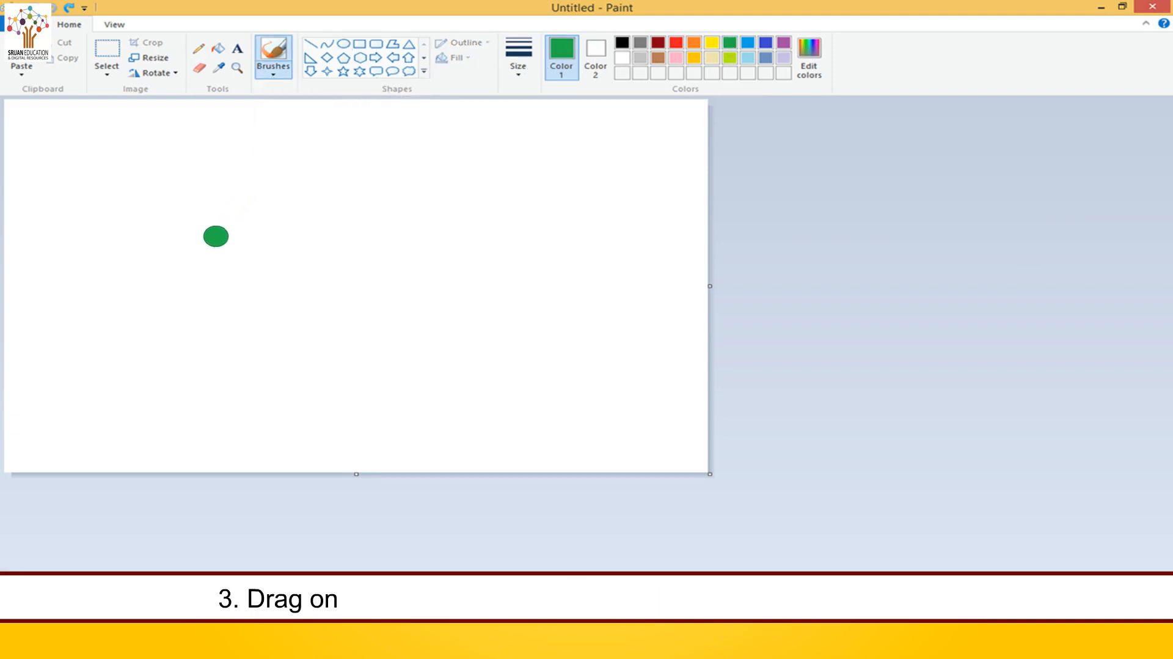
pyautogui.moveTo(216, 236); pyautogui.dragTo(169, 293)
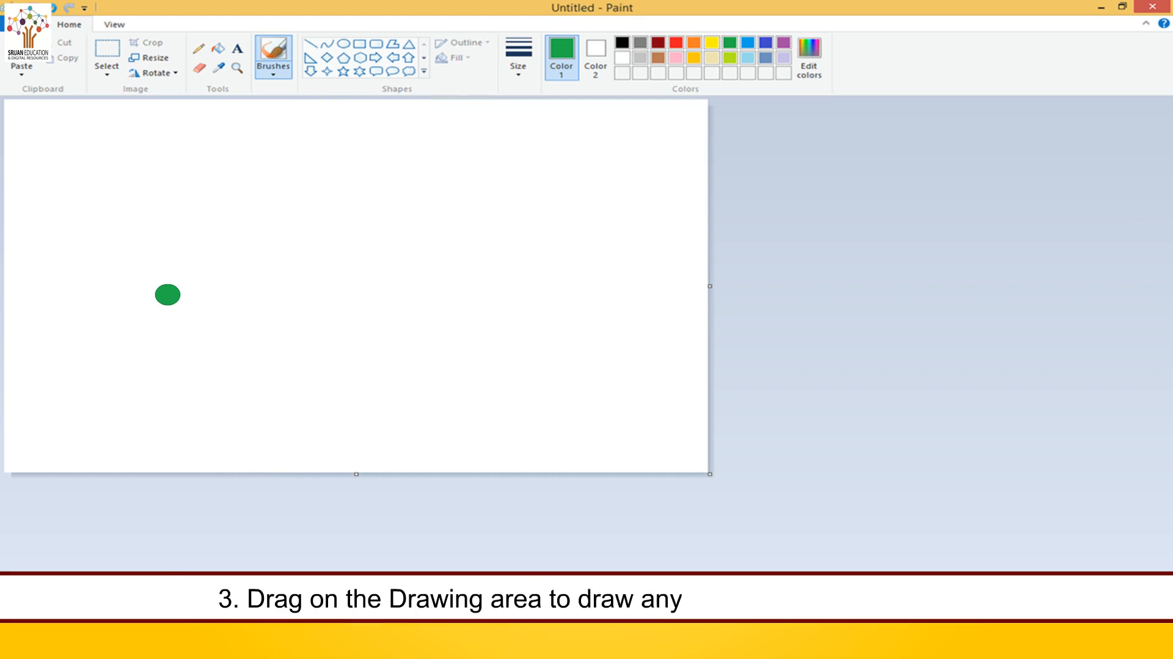
pyautogui.moveTo(168, 294); pyautogui.dragTo(276, 275)
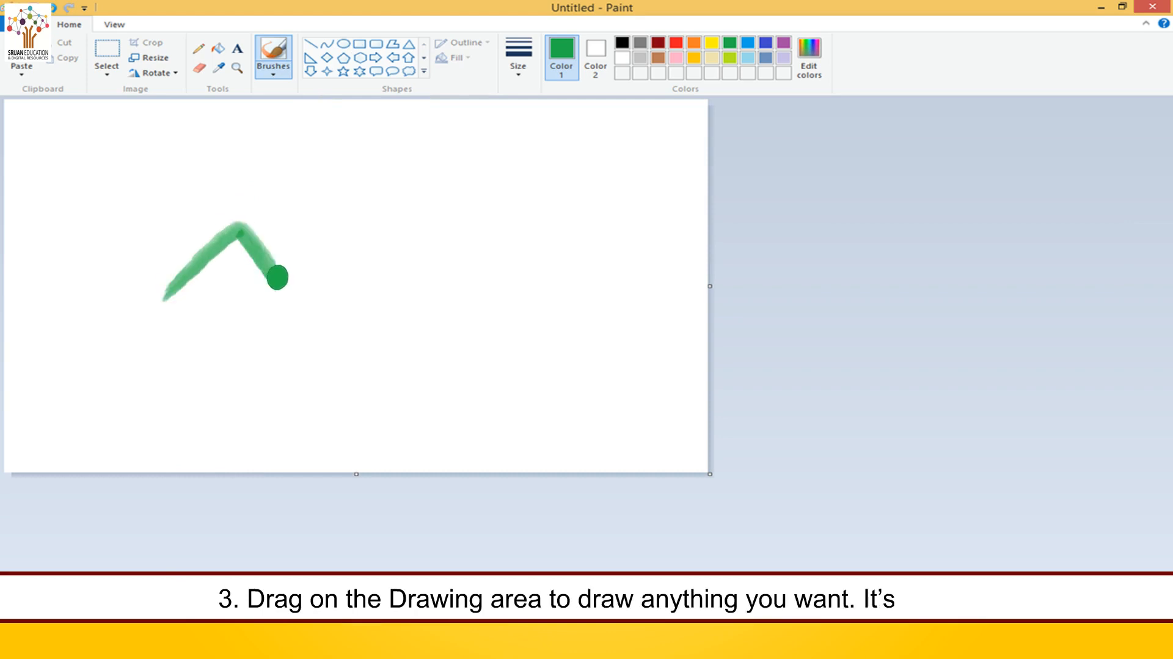
pyautogui.moveTo(271, 276); pyautogui.dragTo(421, 292)
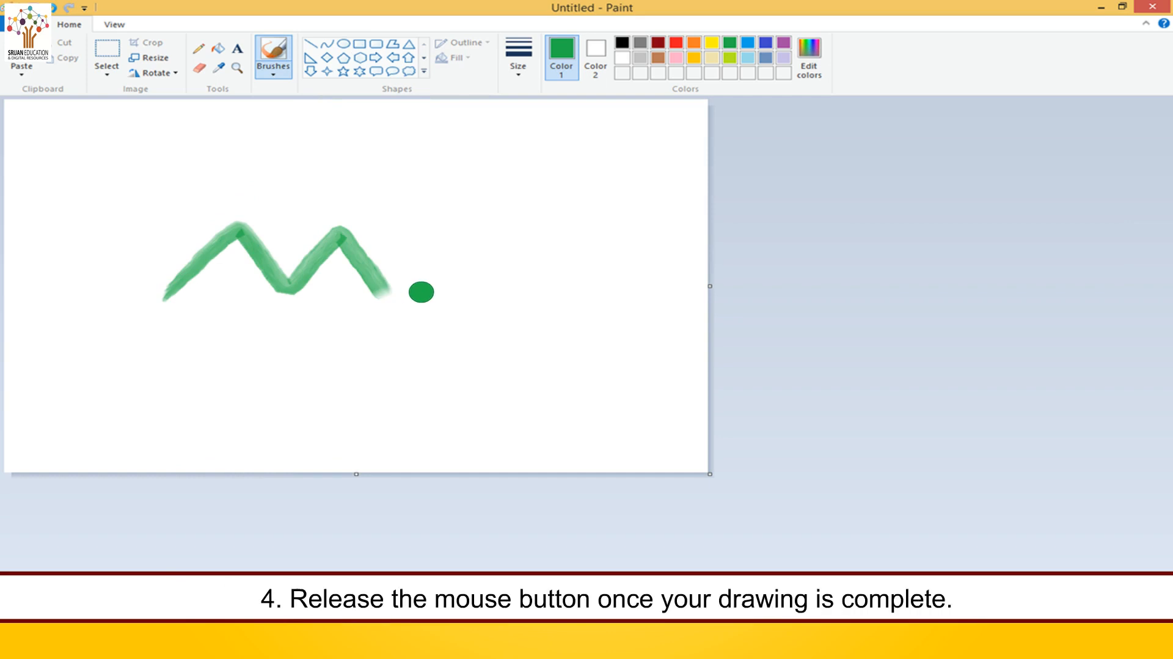
pyautogui.click(199, 66)
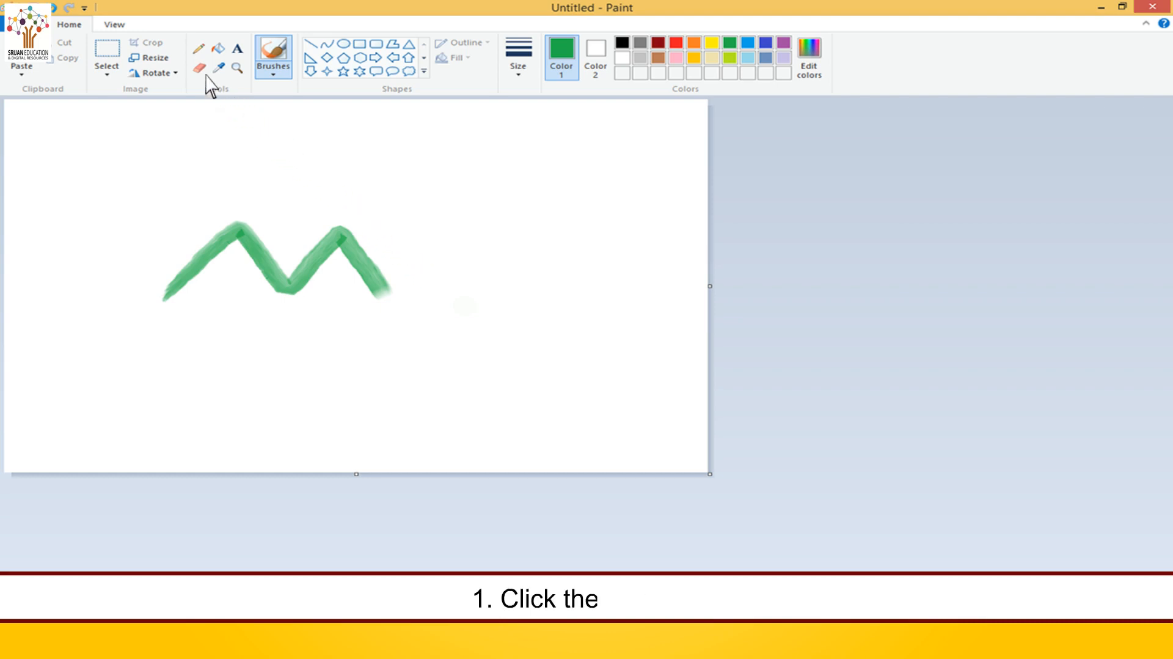
# Rub out the green zigzag's left rising leg with the Eraser.
pyautogui.click(198, 68)
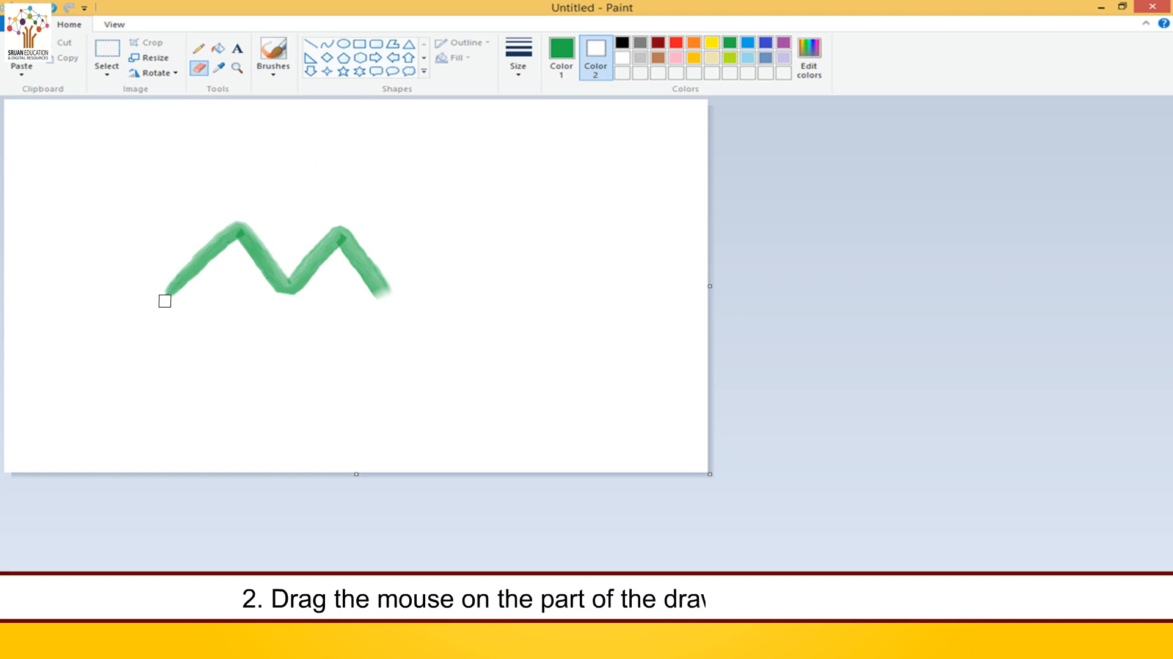
pyautogui.moveTo(164, 300); pyautogui.dragTo(211, 254)
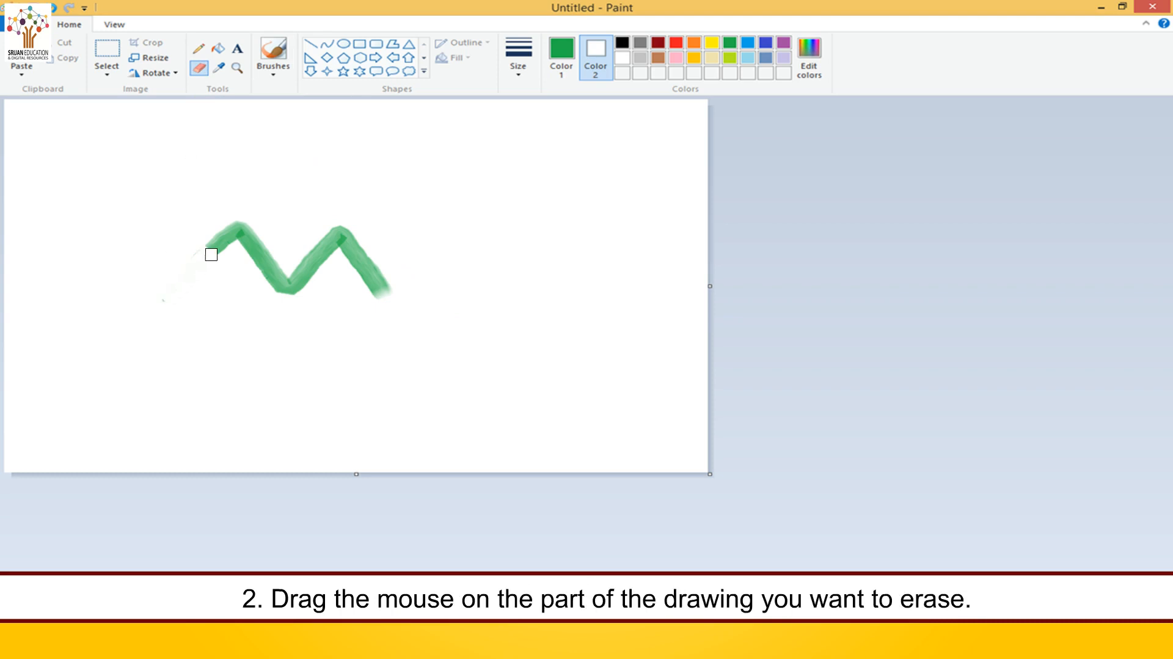
pyautogui.moveTo(212, 253); pyautogui.dragTo(234, 231)
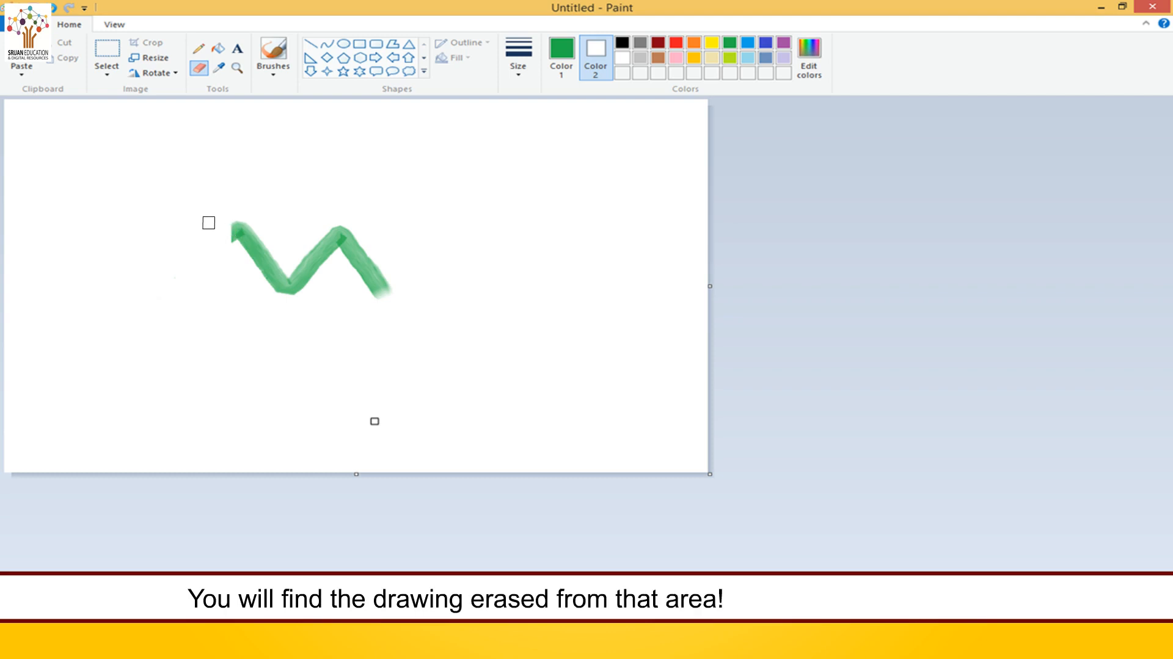
pyautogui.write("Isn't it amazing!")
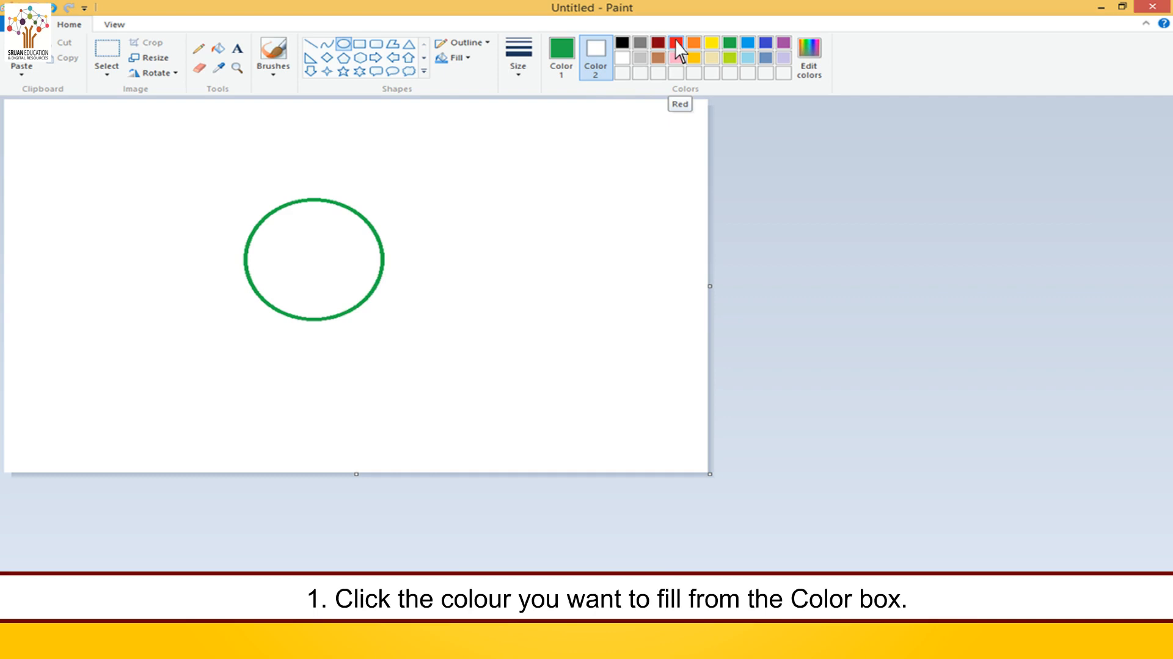
# Set red as the secondary colour and bucket-fill the green oval's interior.
pyautogui.click(674, 43)
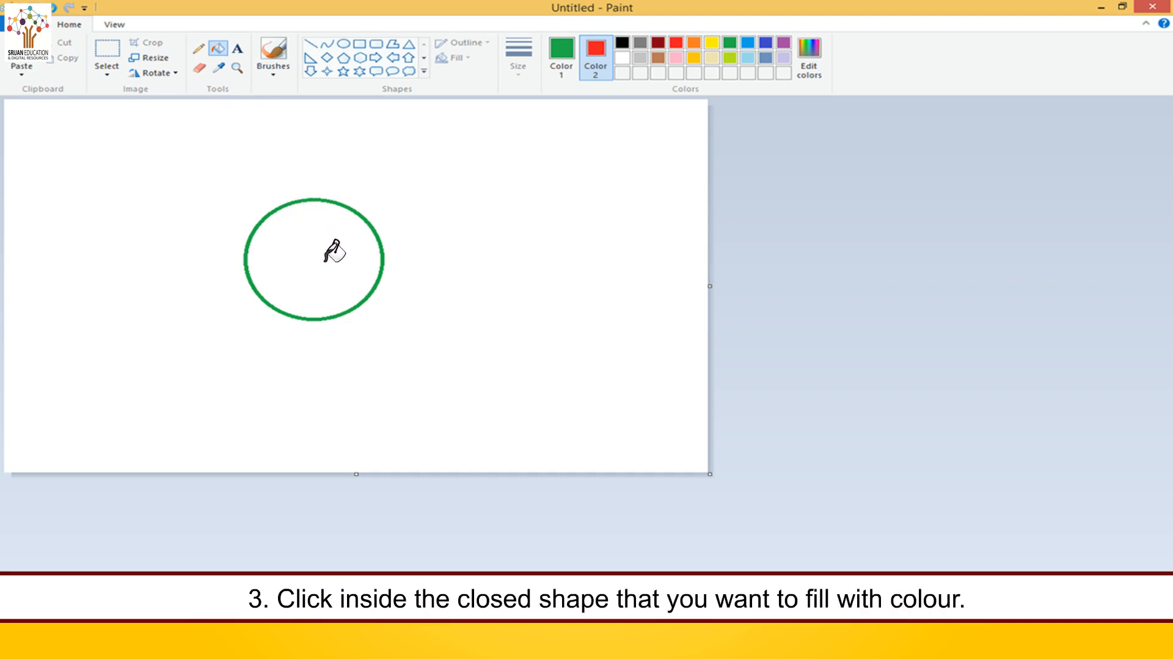
pyautogui.click(334, 254)
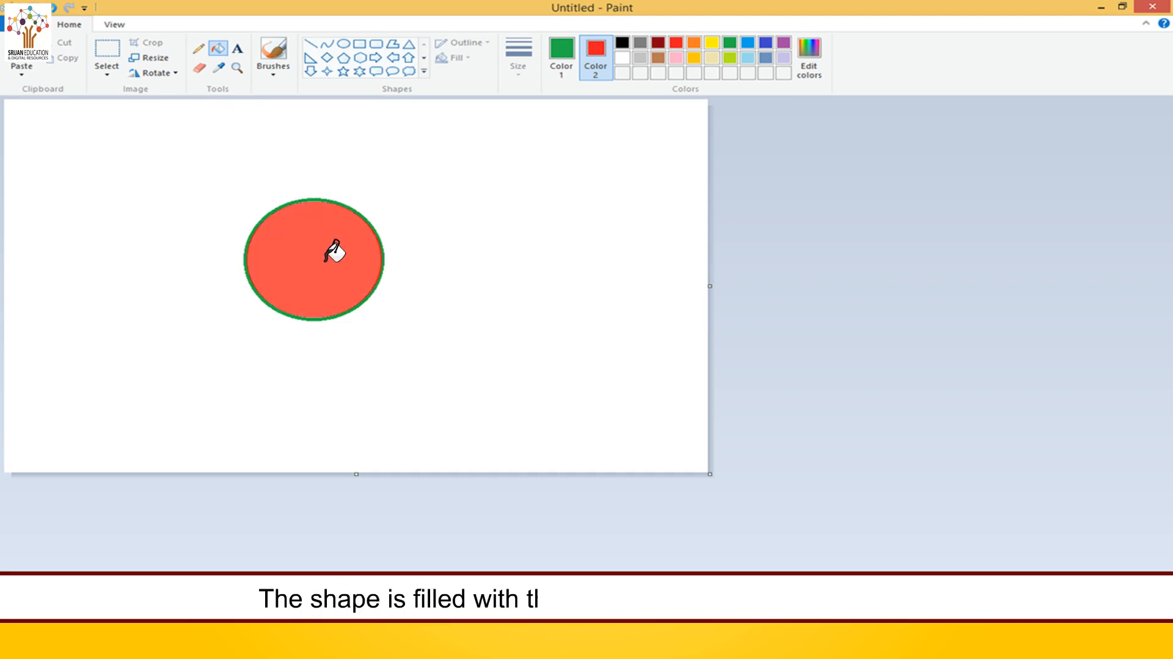